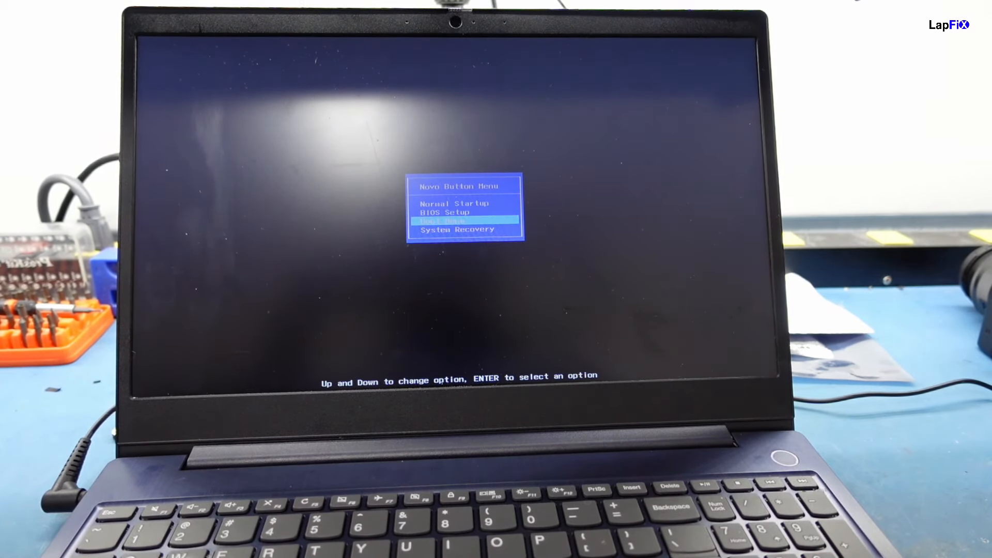
- Choose Boot Menu to start the laptop from the list of boot devices
key("enter")
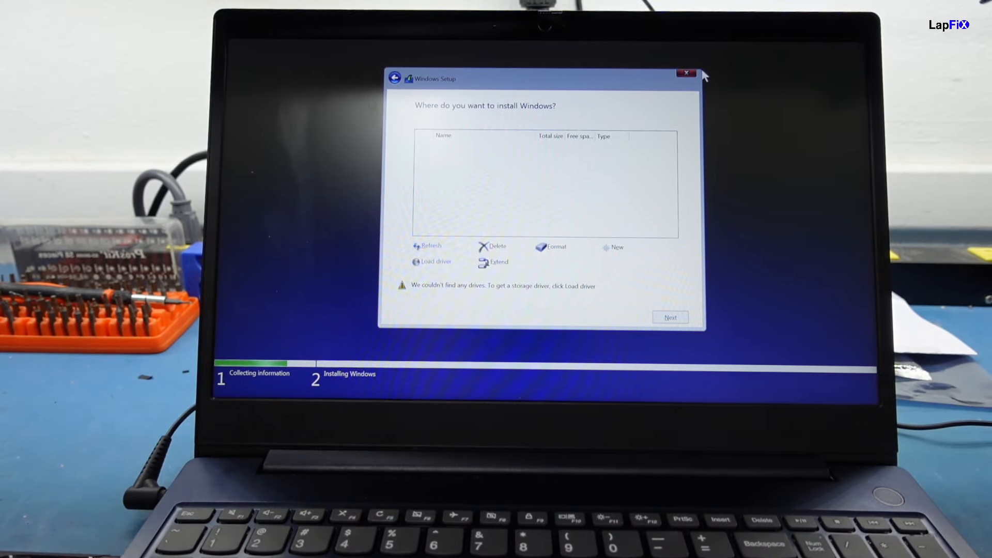
mouse_move(217, 354)
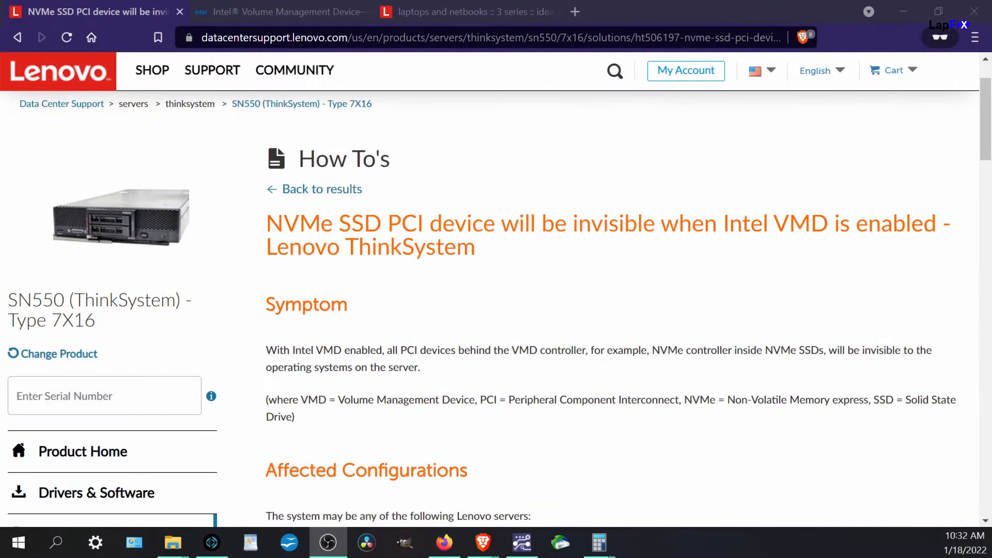
mouse_move(246, 510)
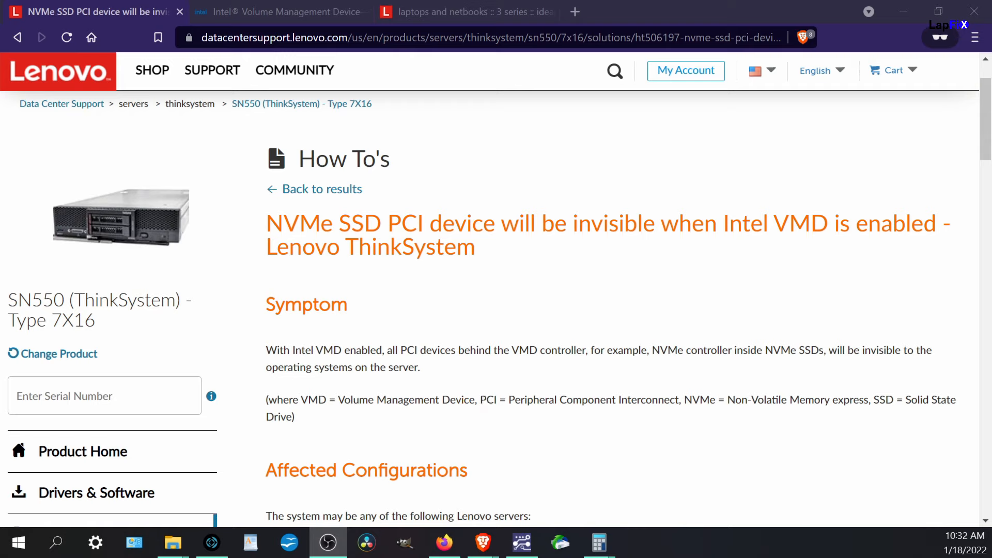
mouse_move(537, 374)
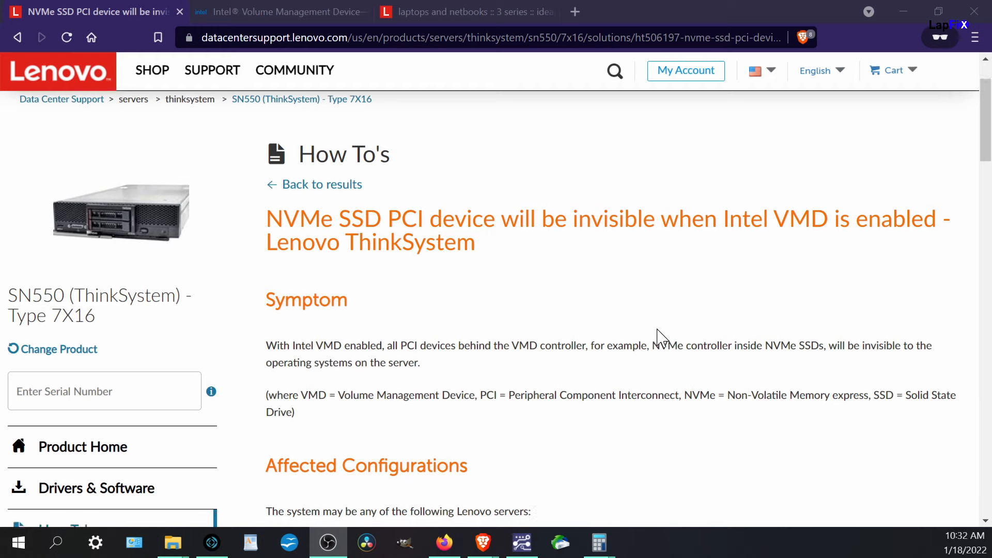
scroll("down", 3)
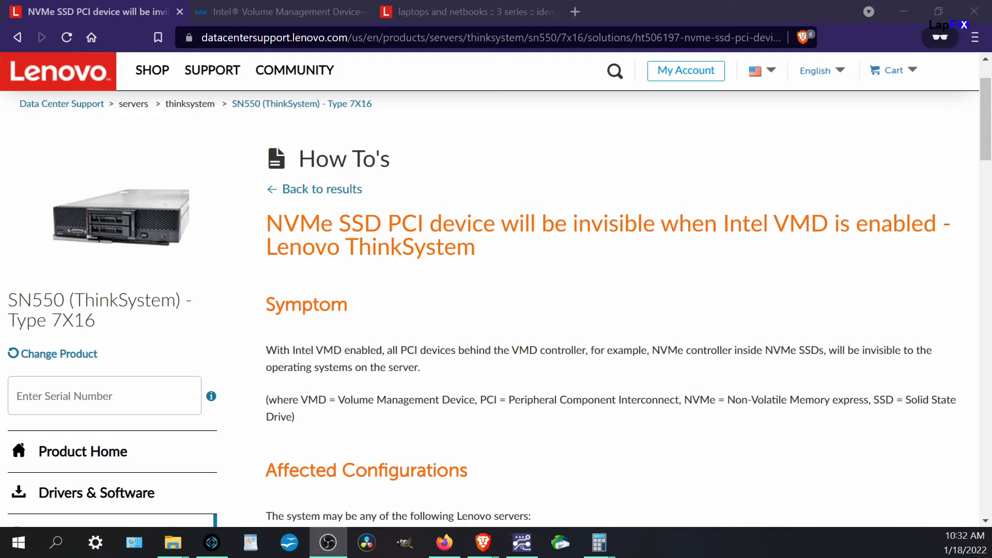
mouse_move(565, 264)
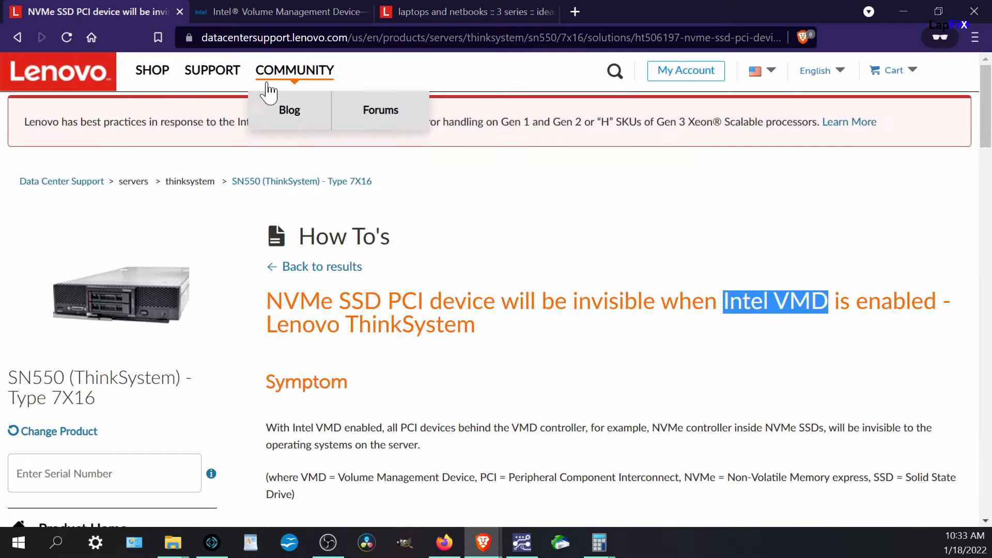
scroll("down", 3)
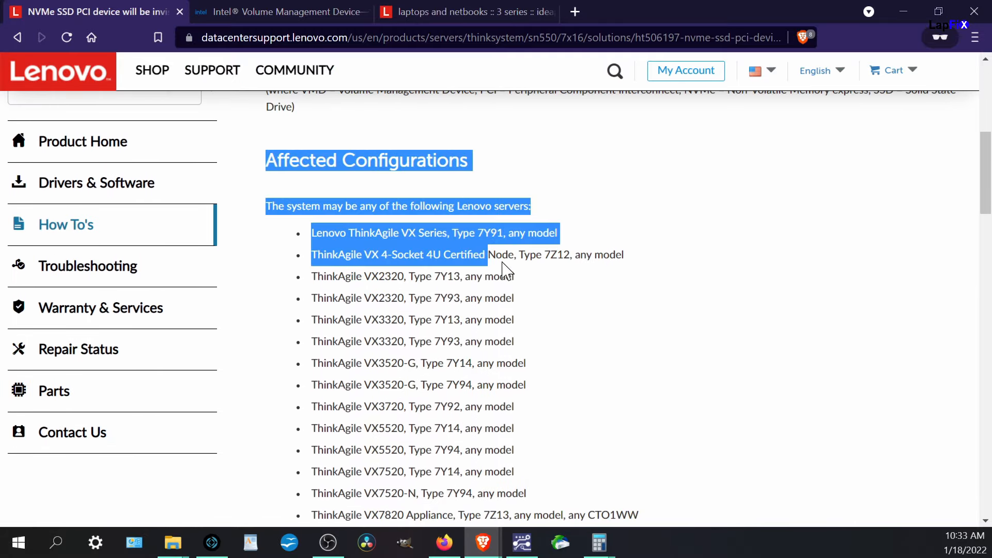
scroll("down", 3)
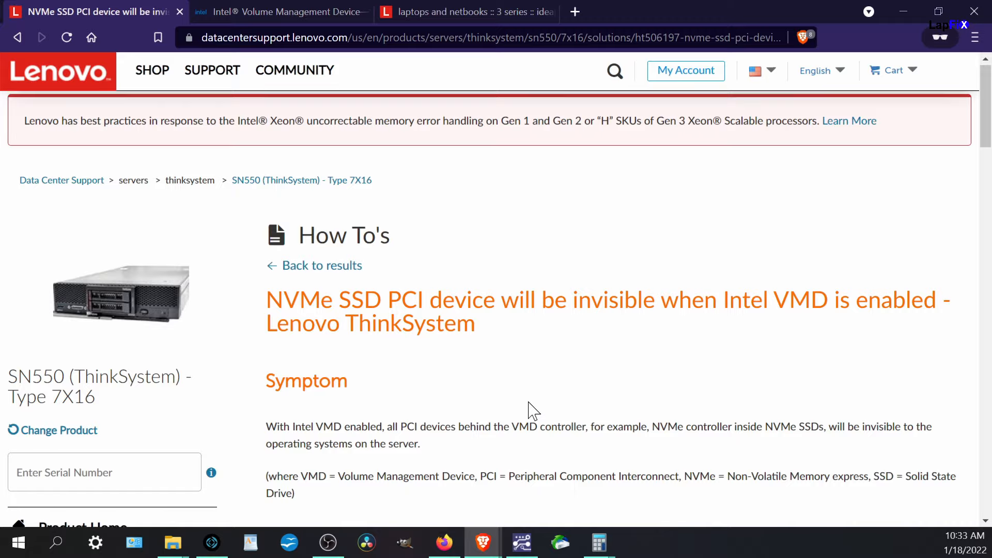
scroll("down", 3)
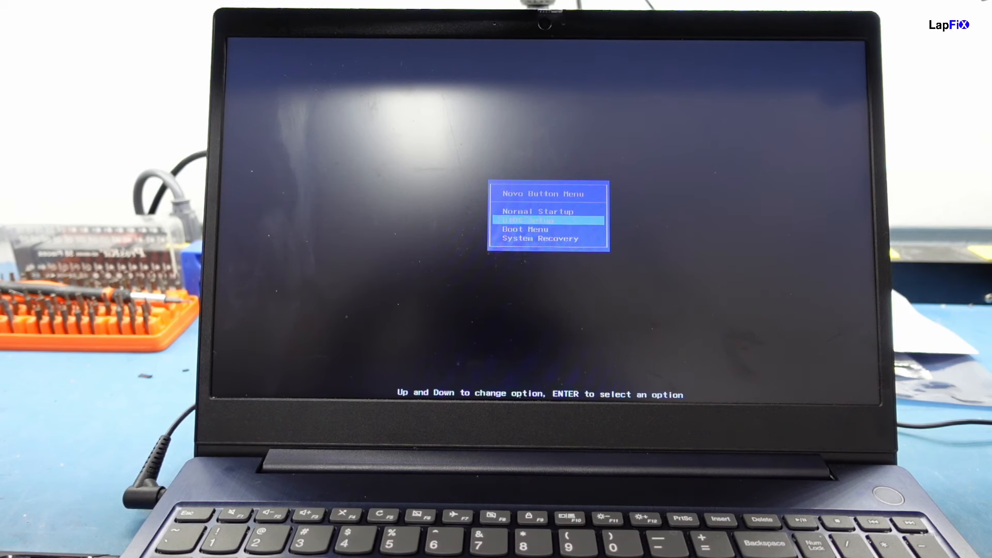
- Choose BIOS Setup from the Novo Button Menu to enter the setup utility
key("enter")
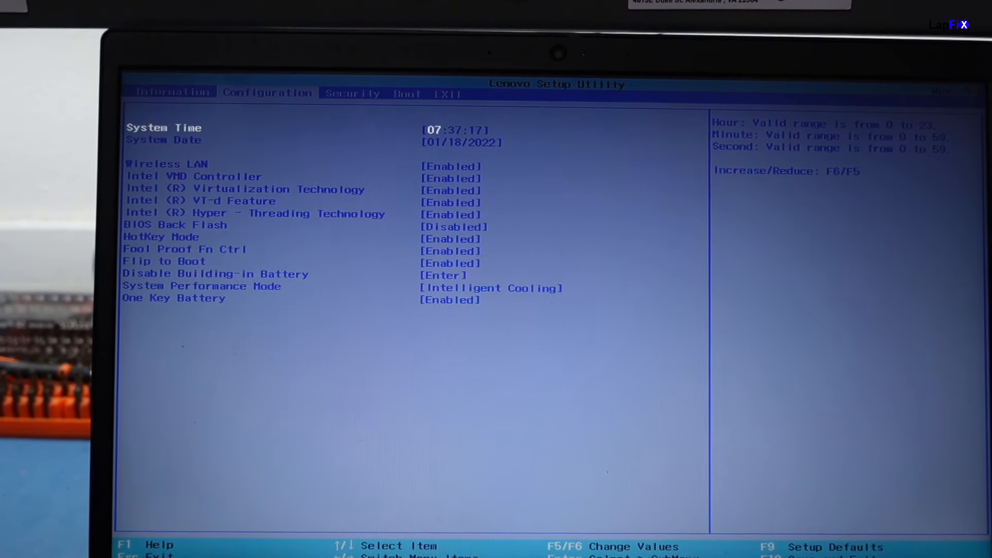
- Move to the Intel VMD Controller setting on the Configuration tab
key("Down")
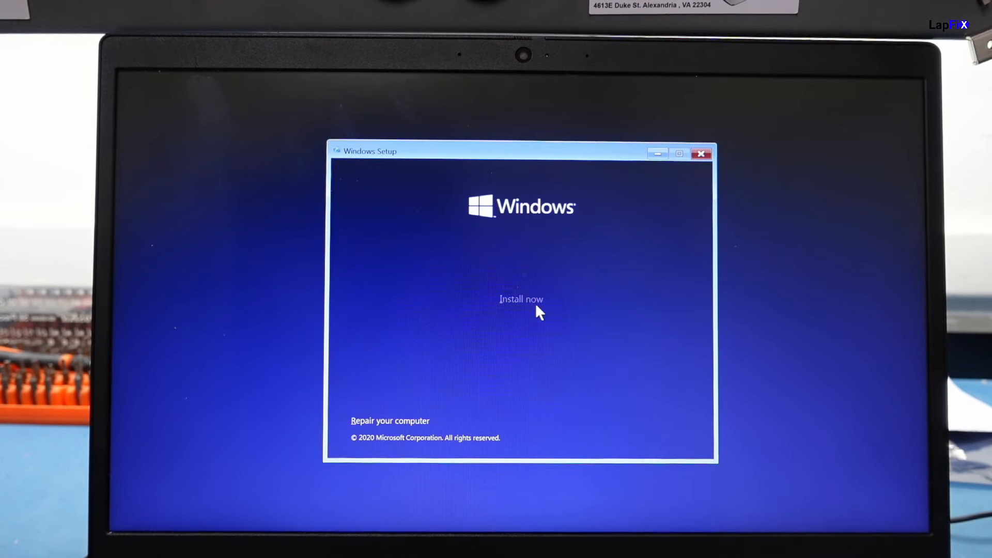
- Start Install now and choose Custom: Install Windows only (advanced)
left_click(521, 299)
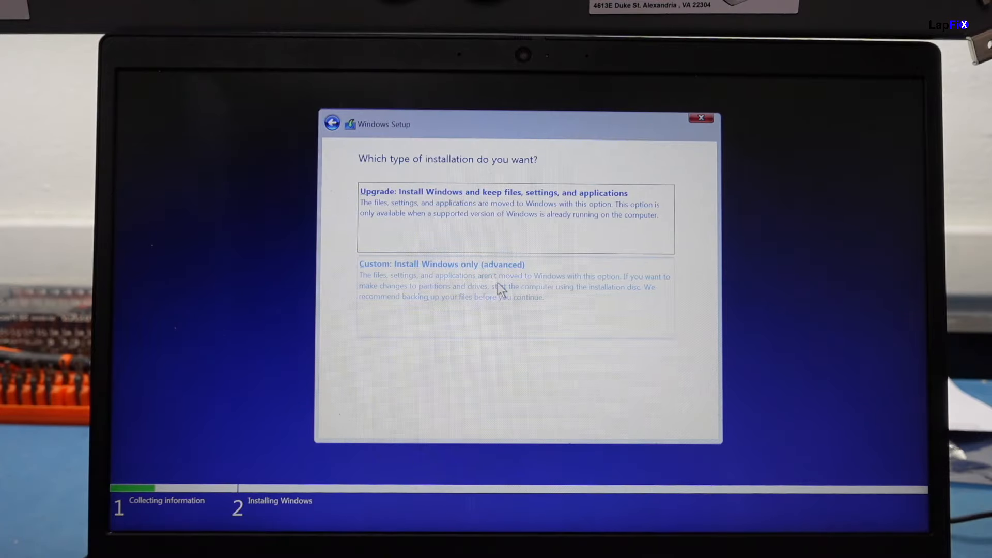
left_click(442, 264)
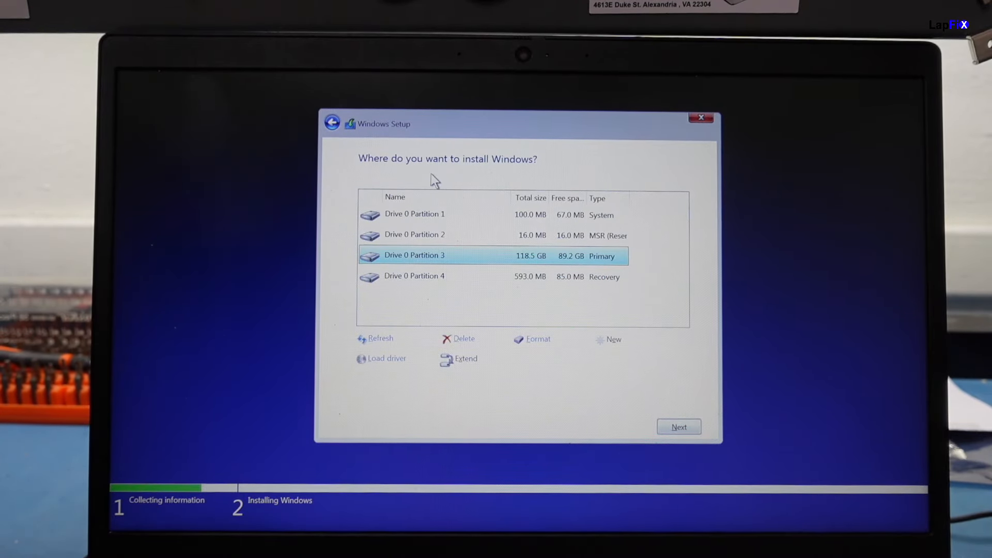